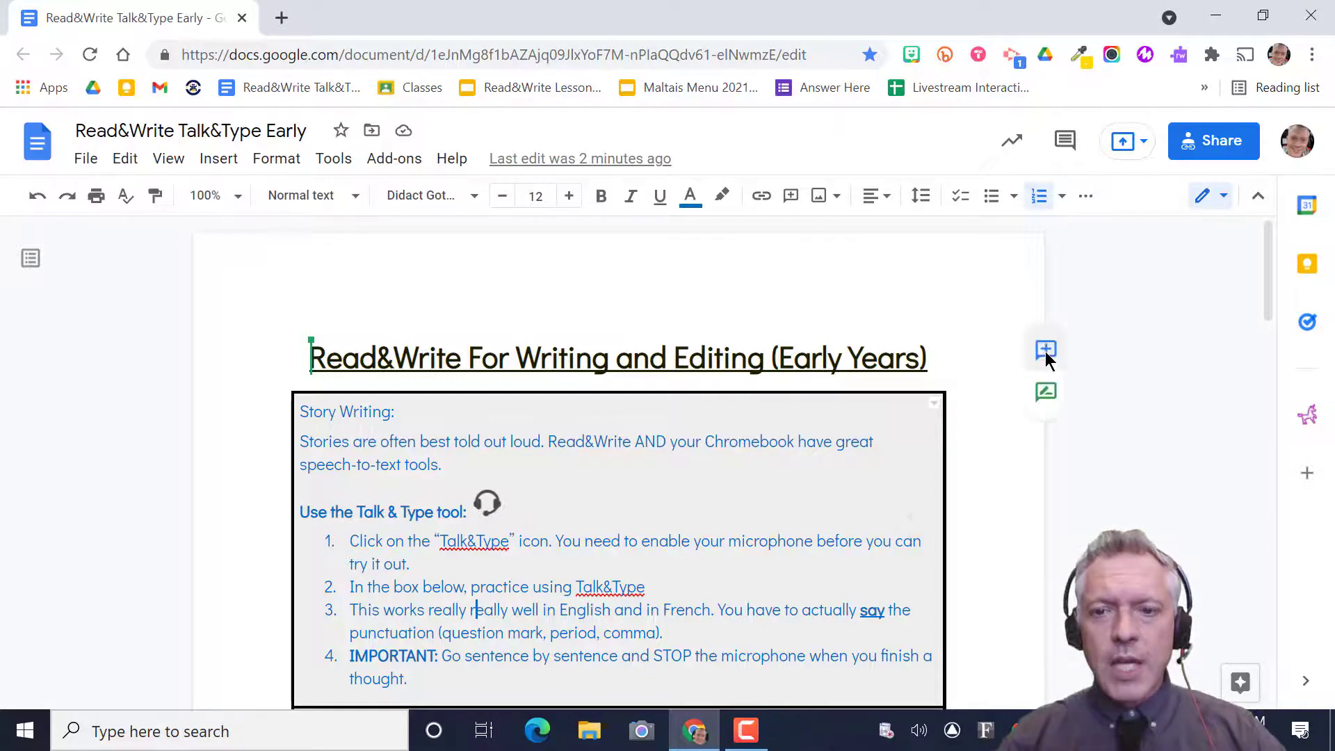
mouse_move(1044, 349)
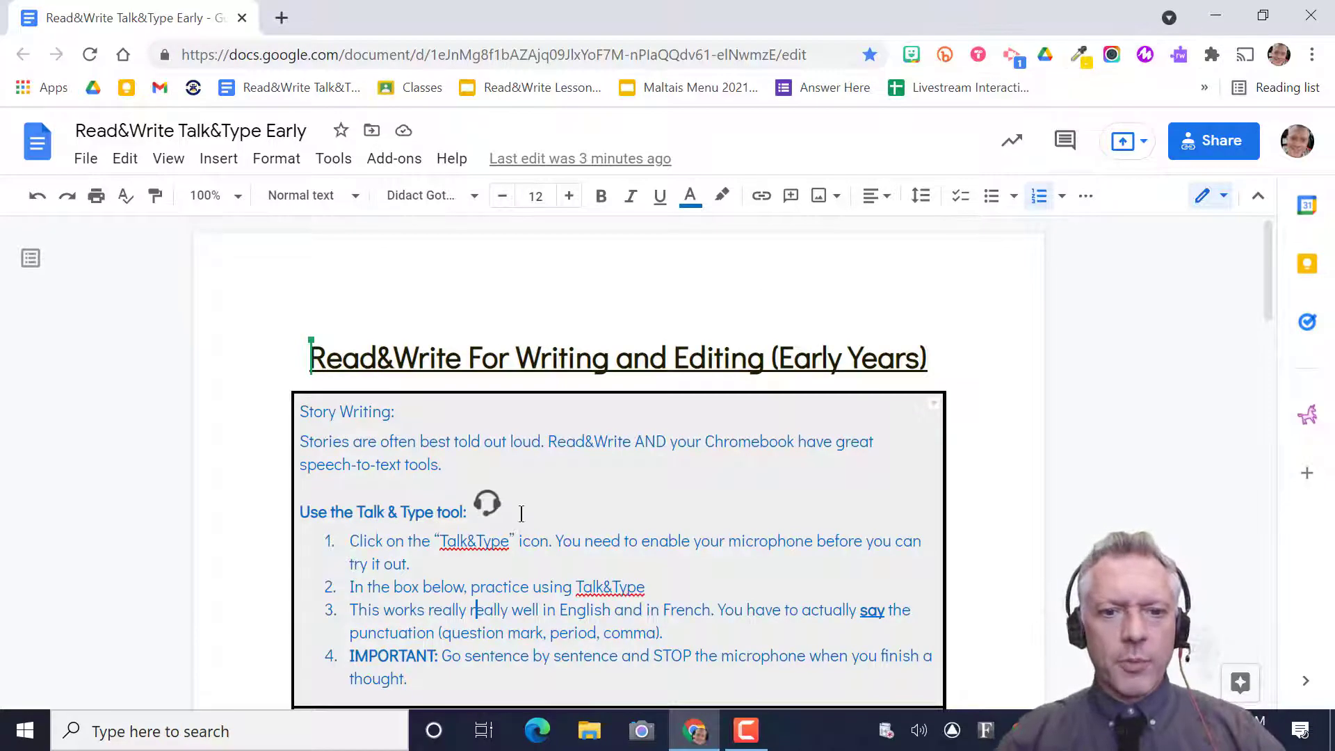
mouse_move(514, 396)
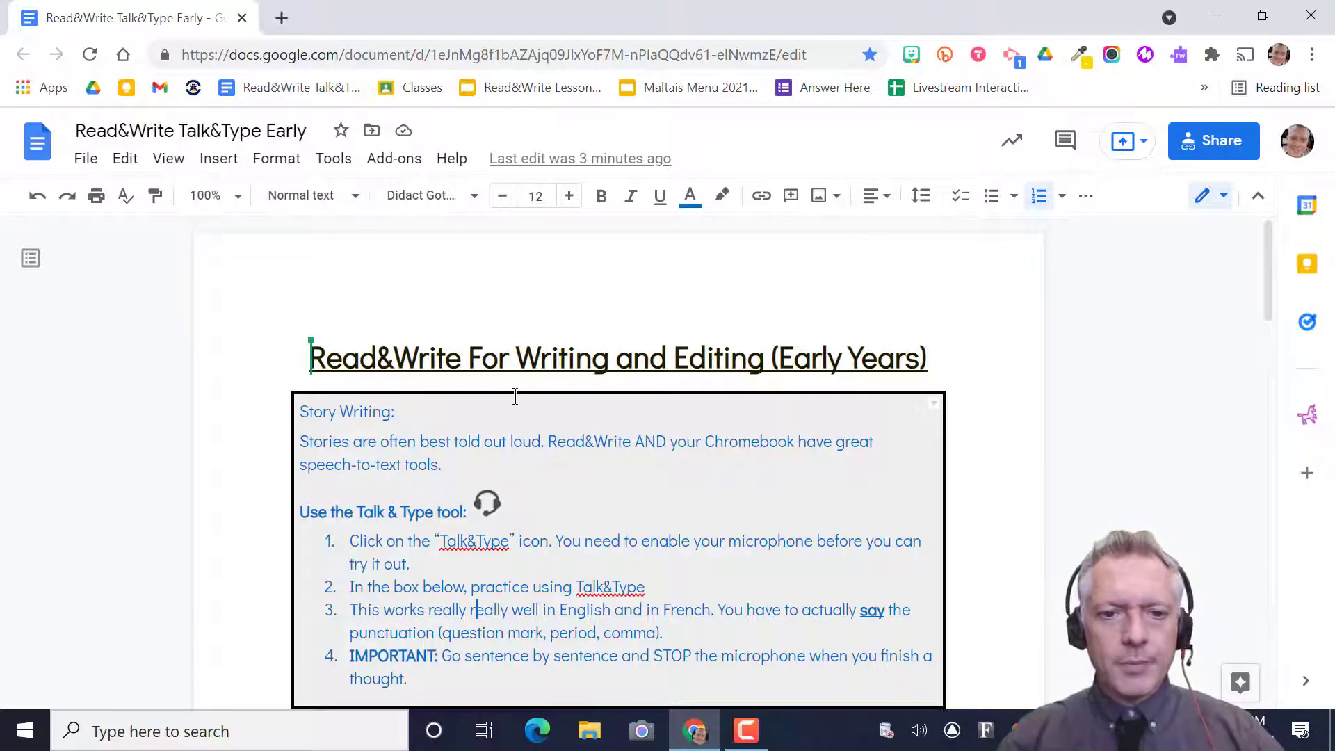
Step: Scroll down to the 'Tell me about your favourite animal!' practice box
scroll(down, 3)
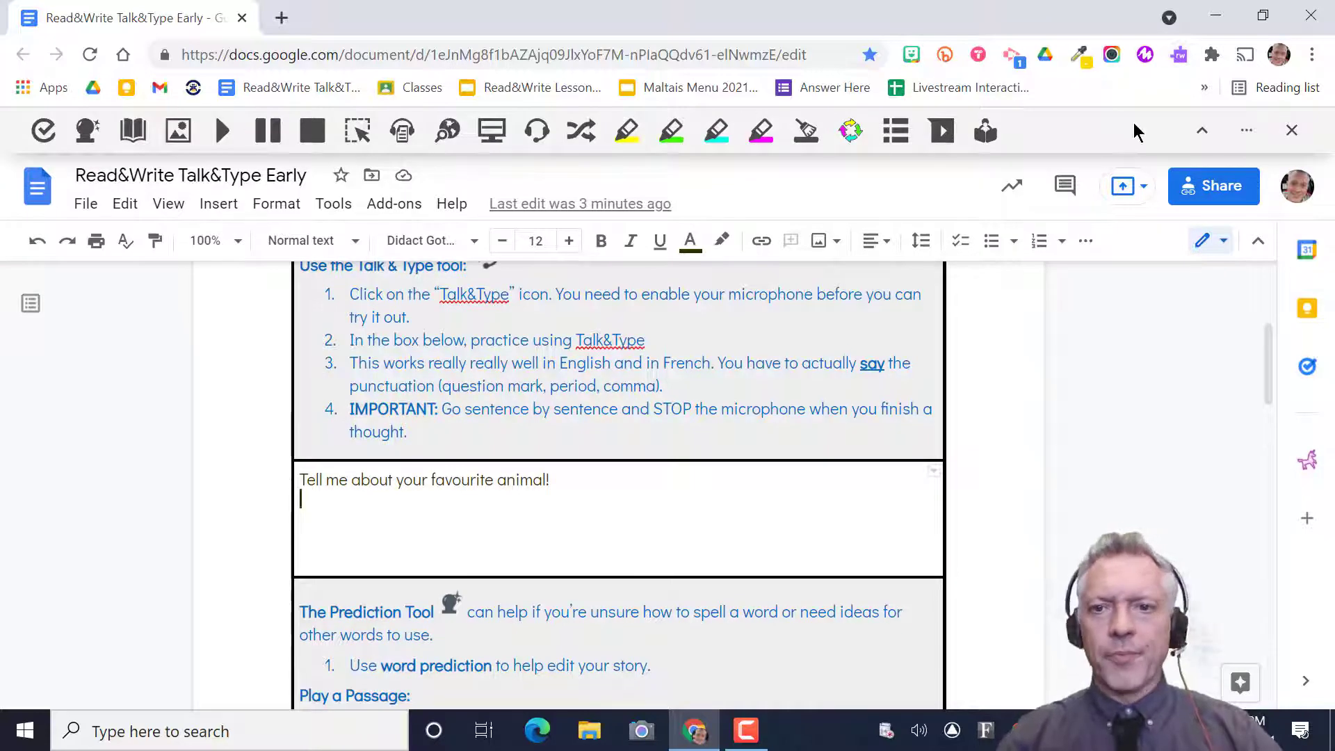
mouse_move(1034, 429)
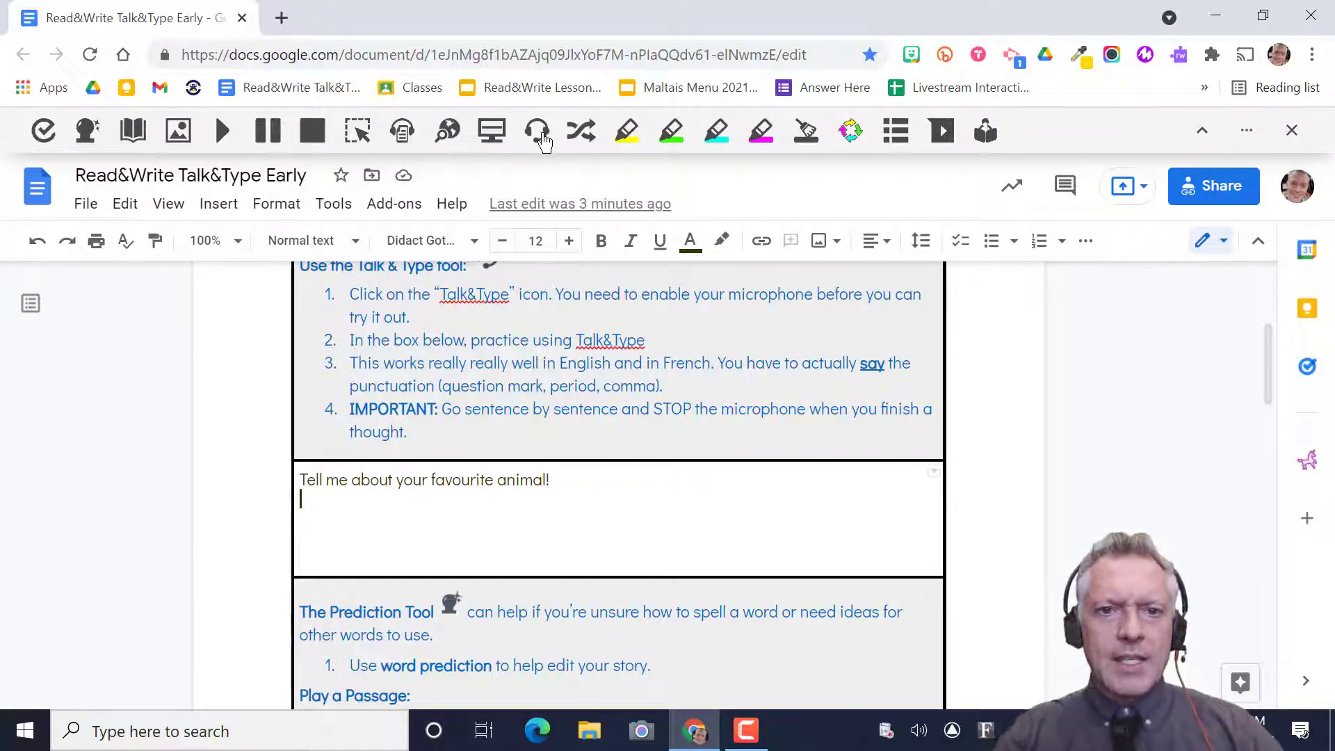
mouse_move(536, 131)
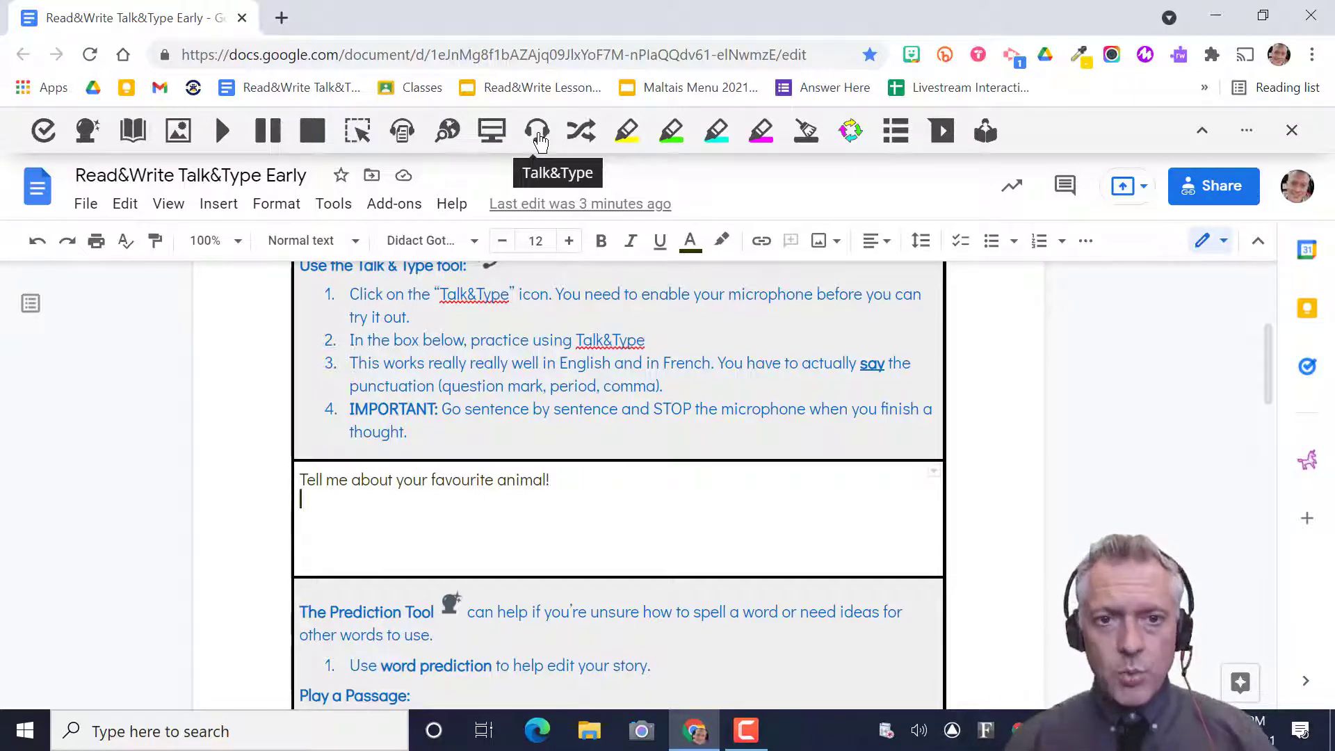
mouse_move(557, 151)
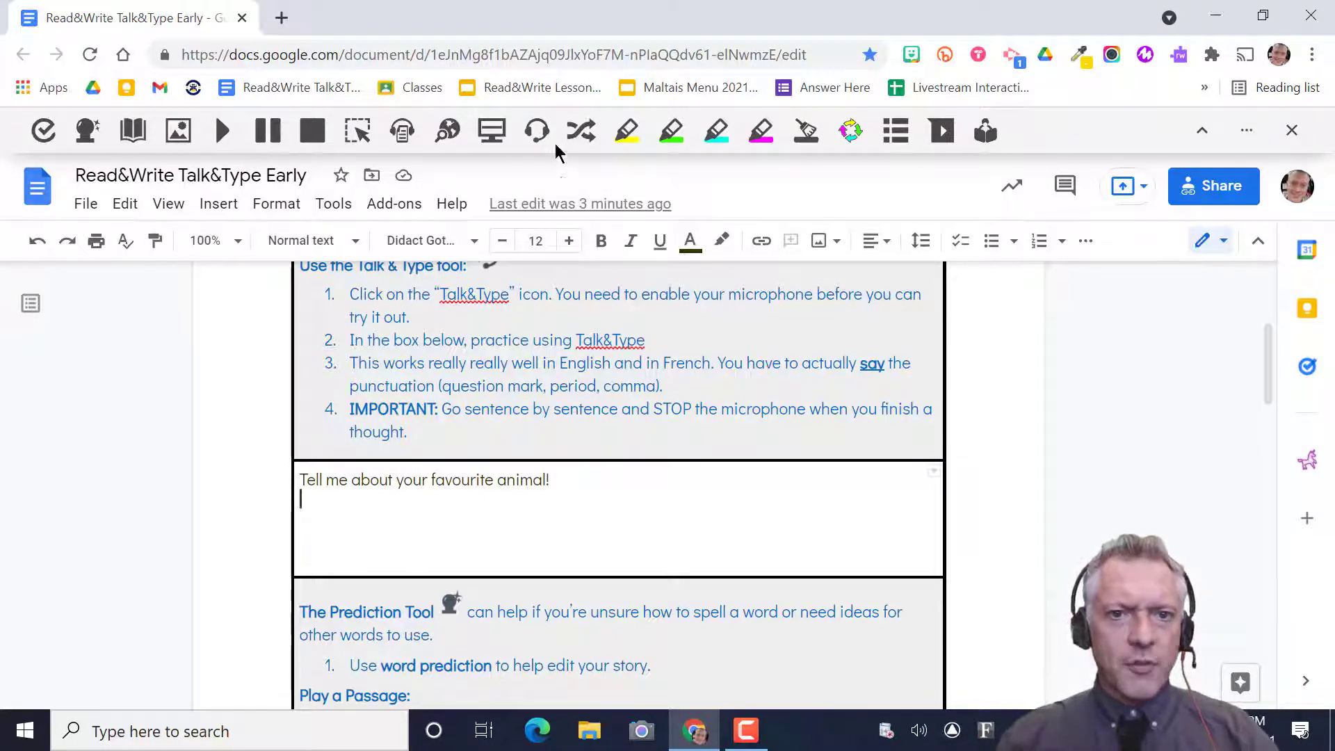
mouse_move(536, 130)
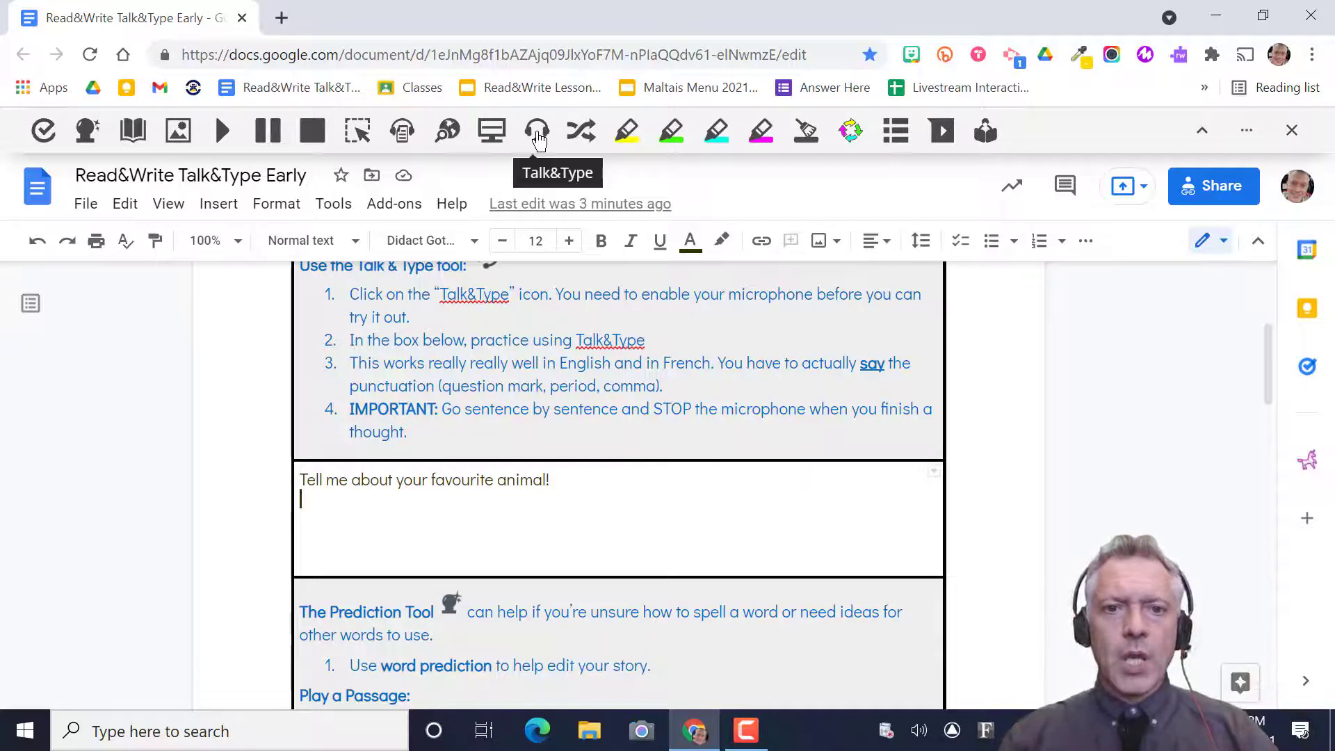
Step: Open the Talk&Type dictation panel from the Read&Write toolbar
click(534, 130)
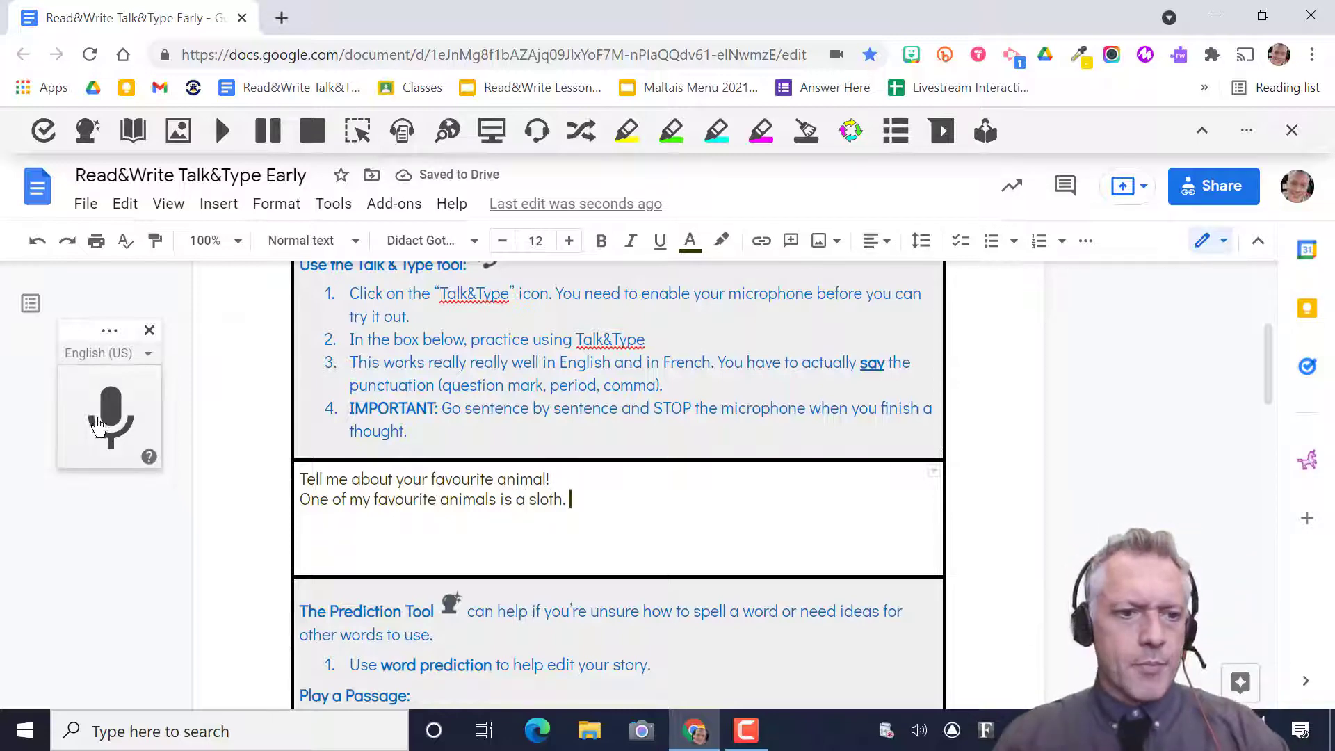
Step: Dictate that sloths are mammals living in trees in South and Central America
click(109, 417)
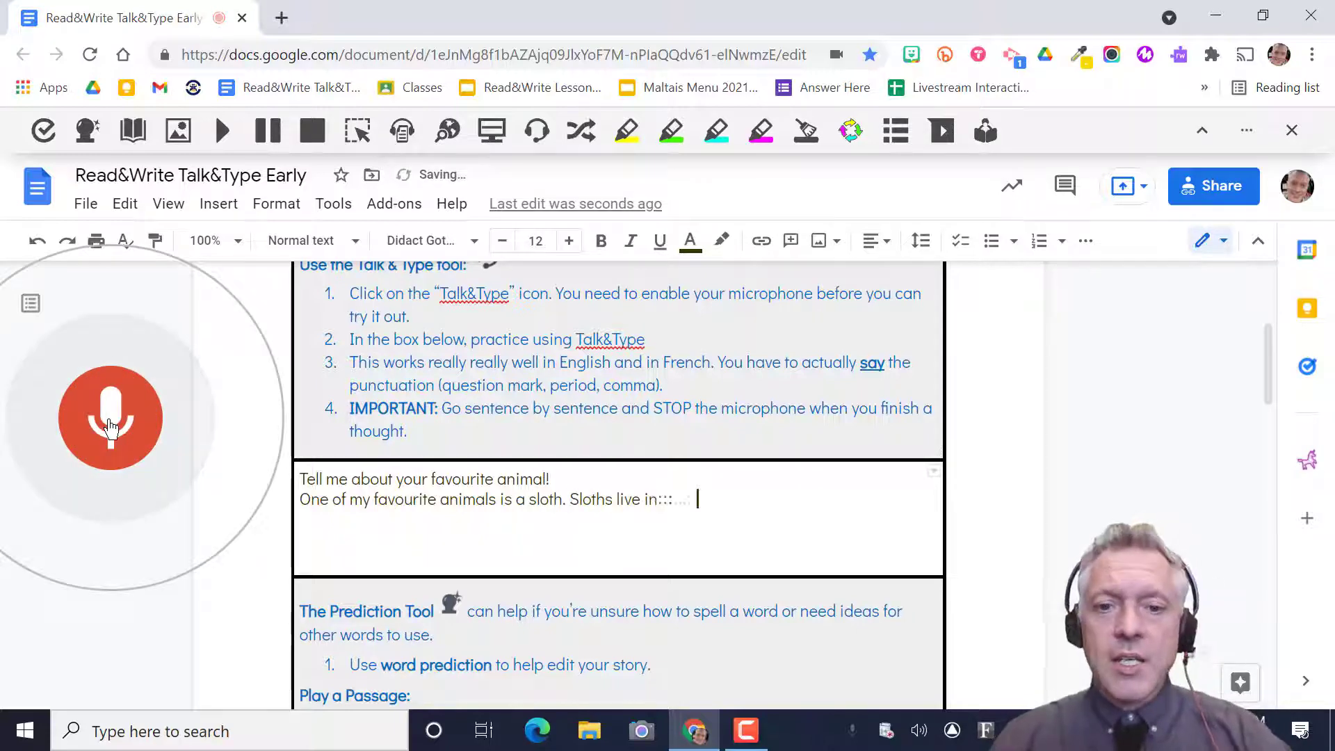
text(trees in South and Central)
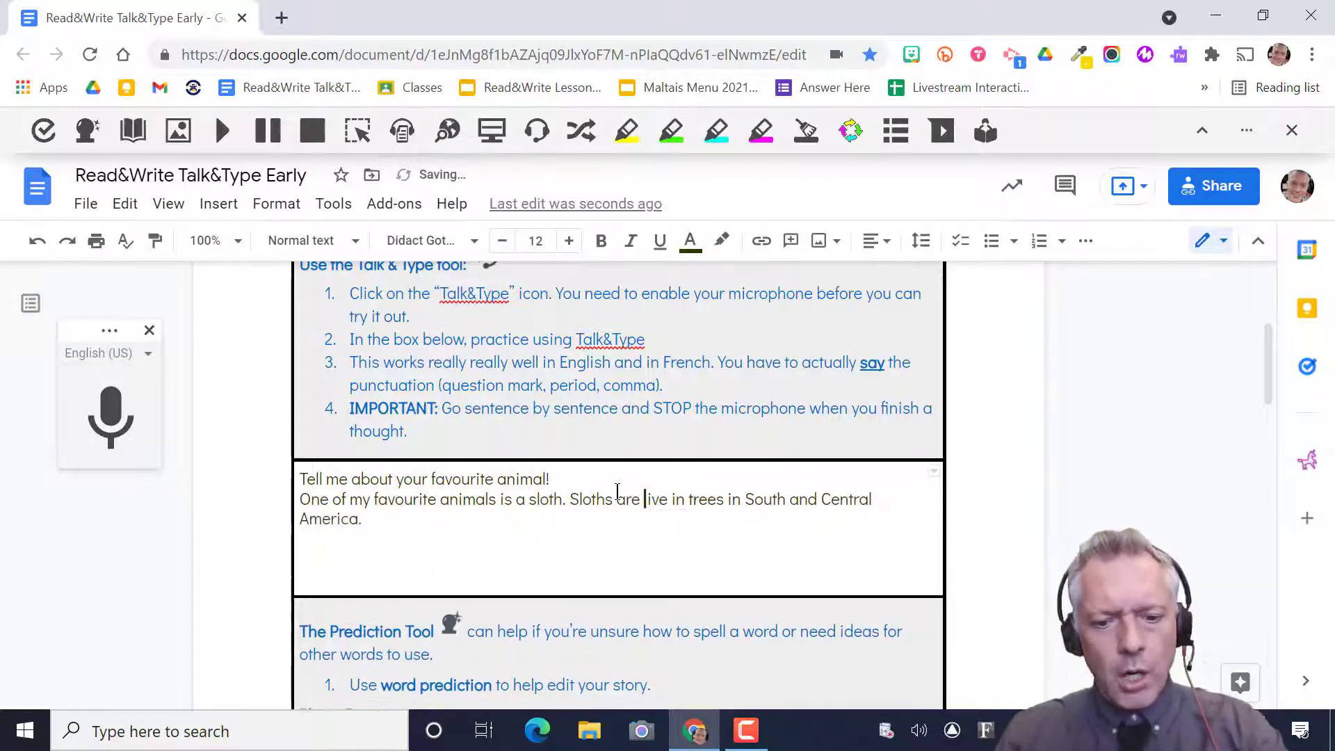
text(mammals that)
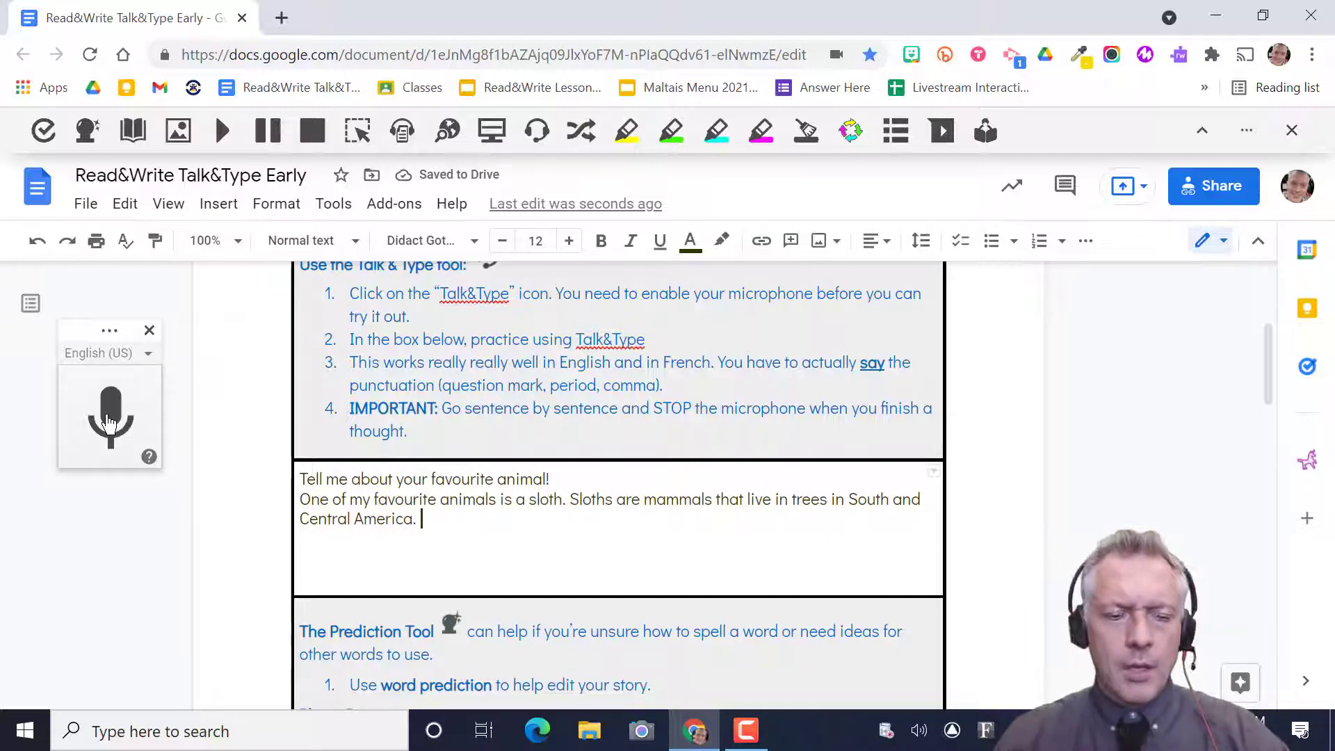
Step: Dictate the final sentence saying sloths are very slow moving, furry and cute
click(110, 417)
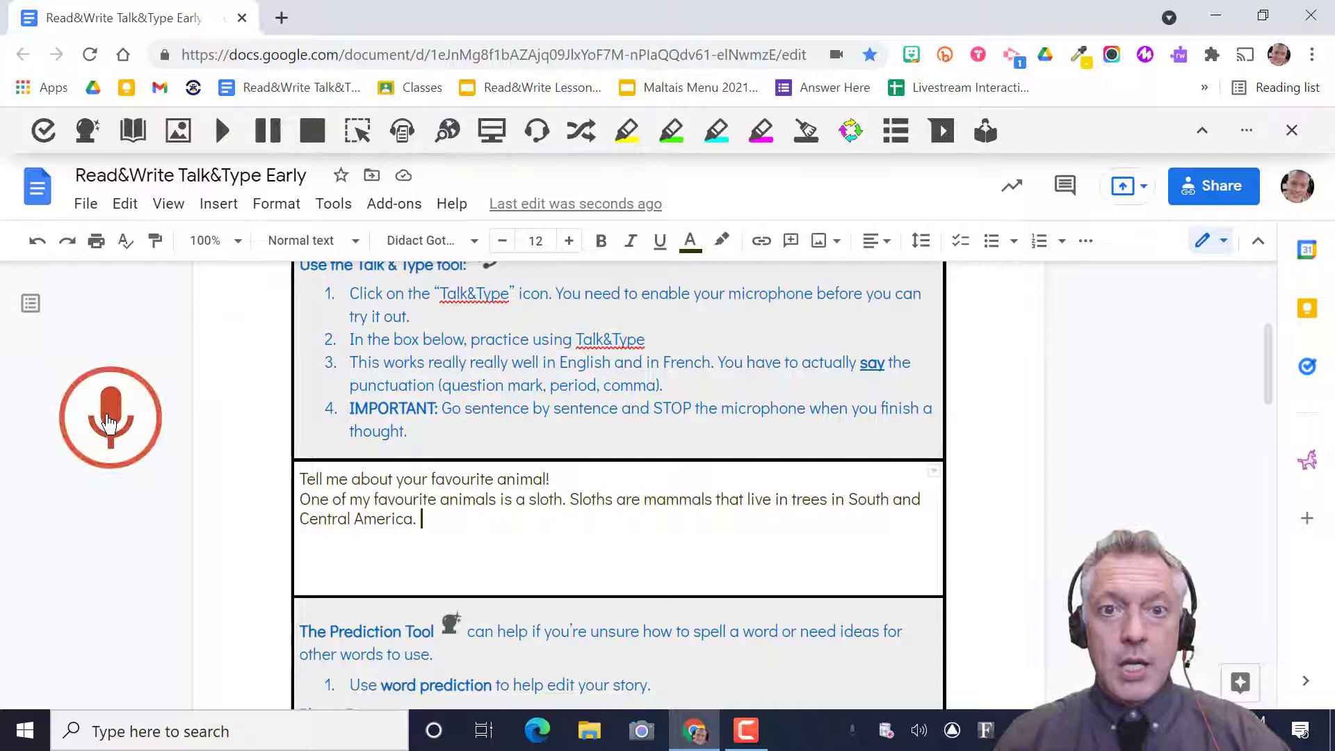
click(110, 417)
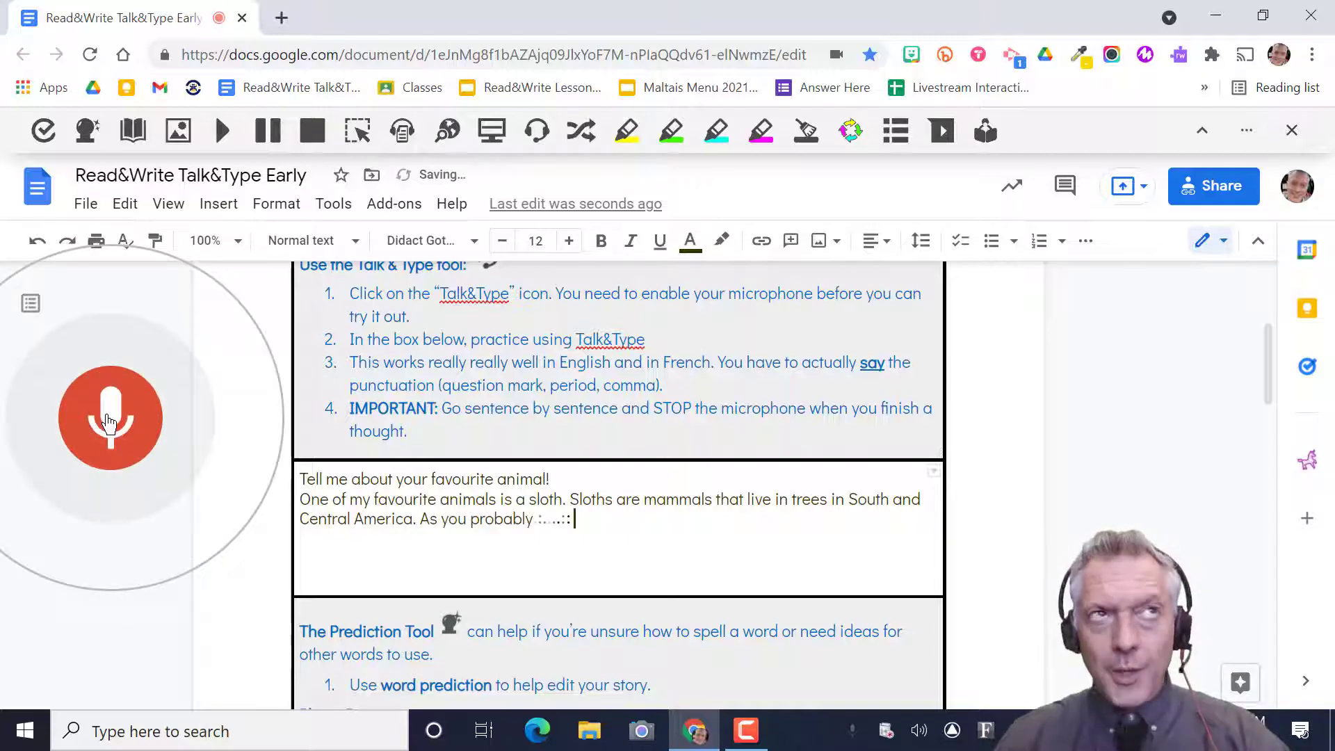
text(know, they are very slow moving and are furry and cute.)
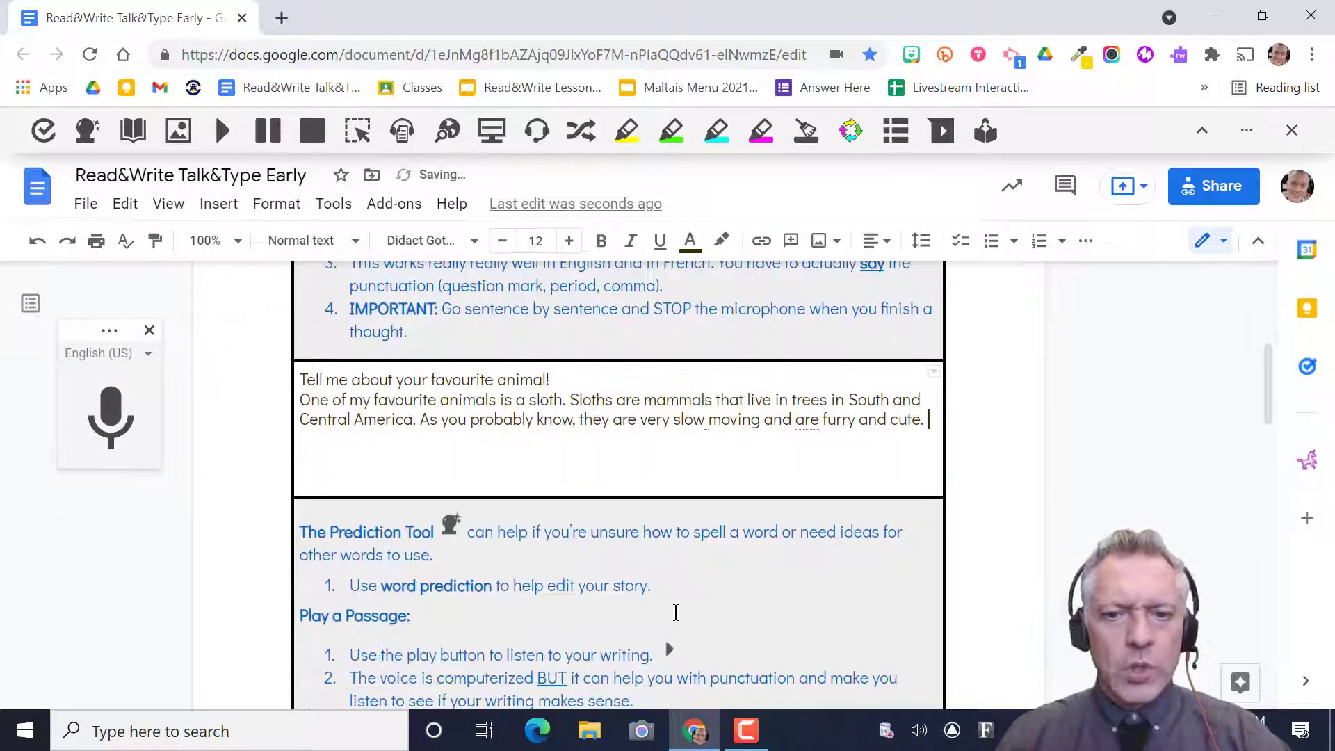
Step: Play the sloth paragraph aloud from its start with Read&Write, then stop playback
scroll(down, 3)
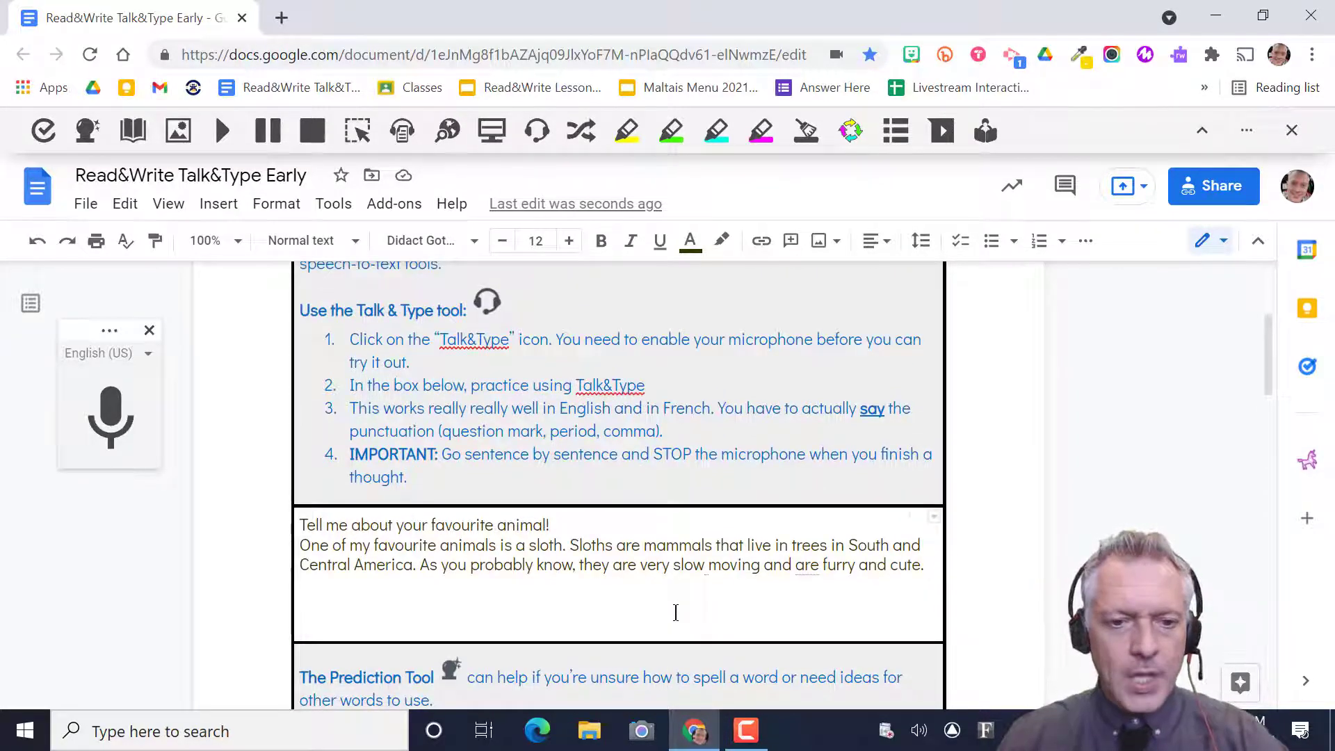
scroll(down, 3)
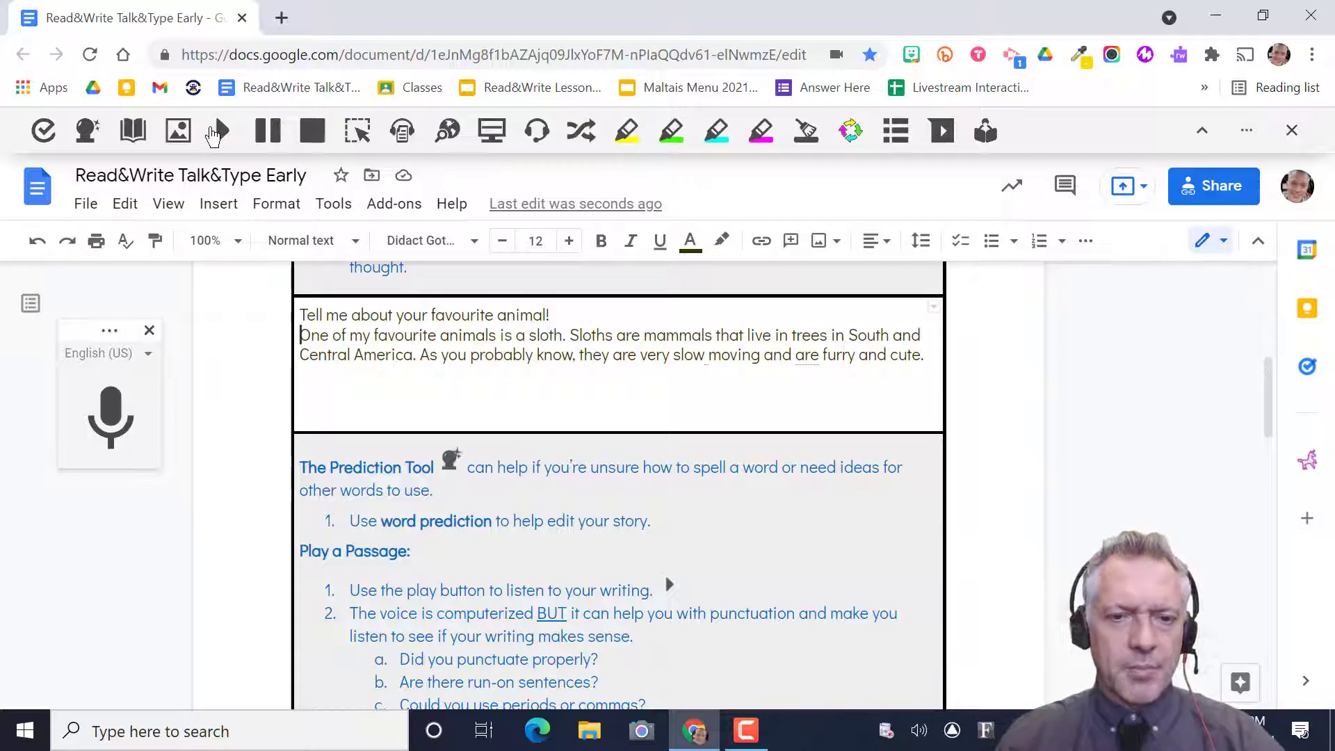
mouse_move(217, 130)
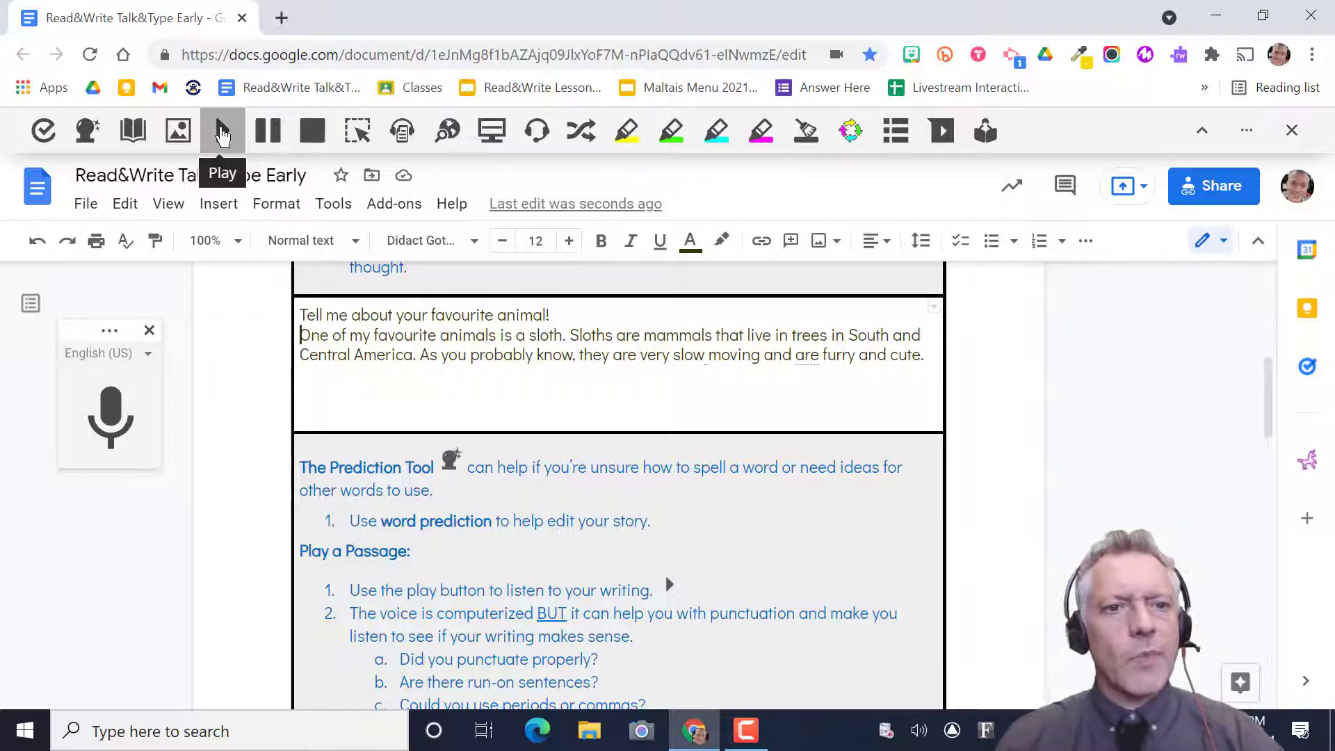
click(221, 130)
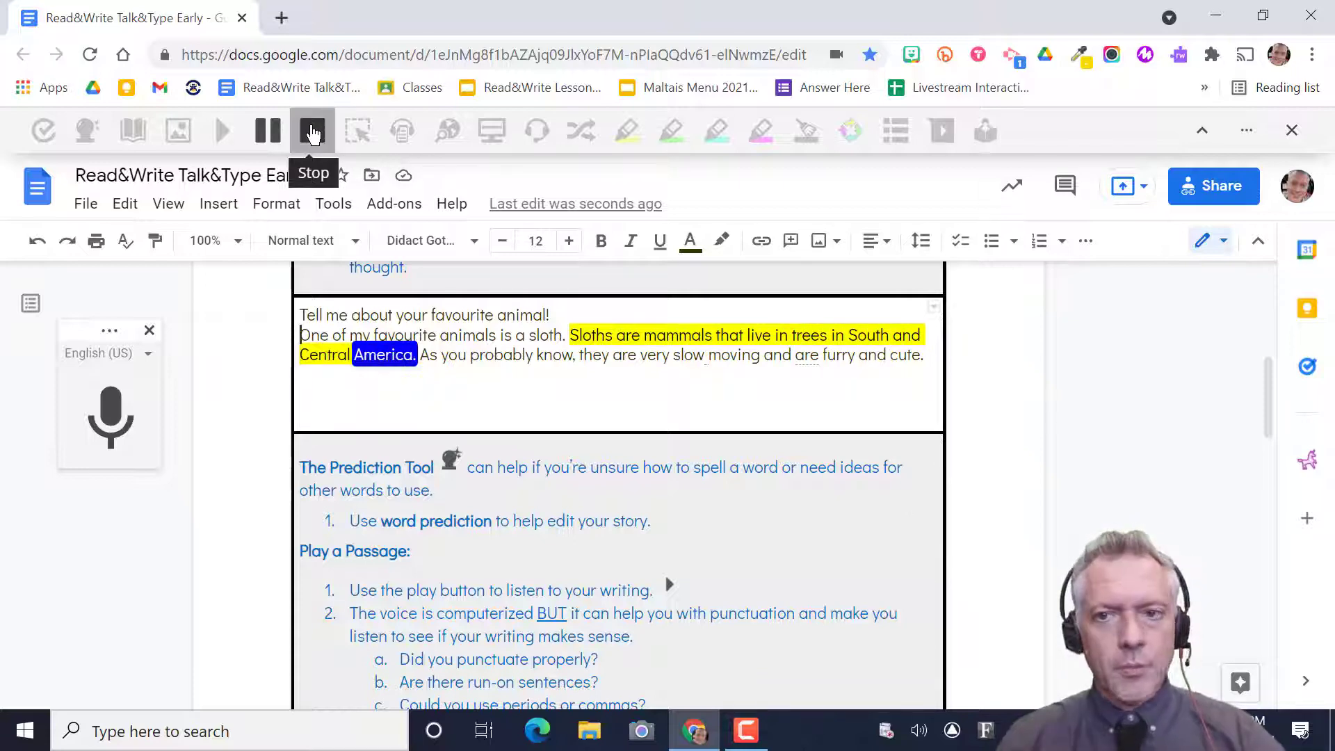
click(311, 130)
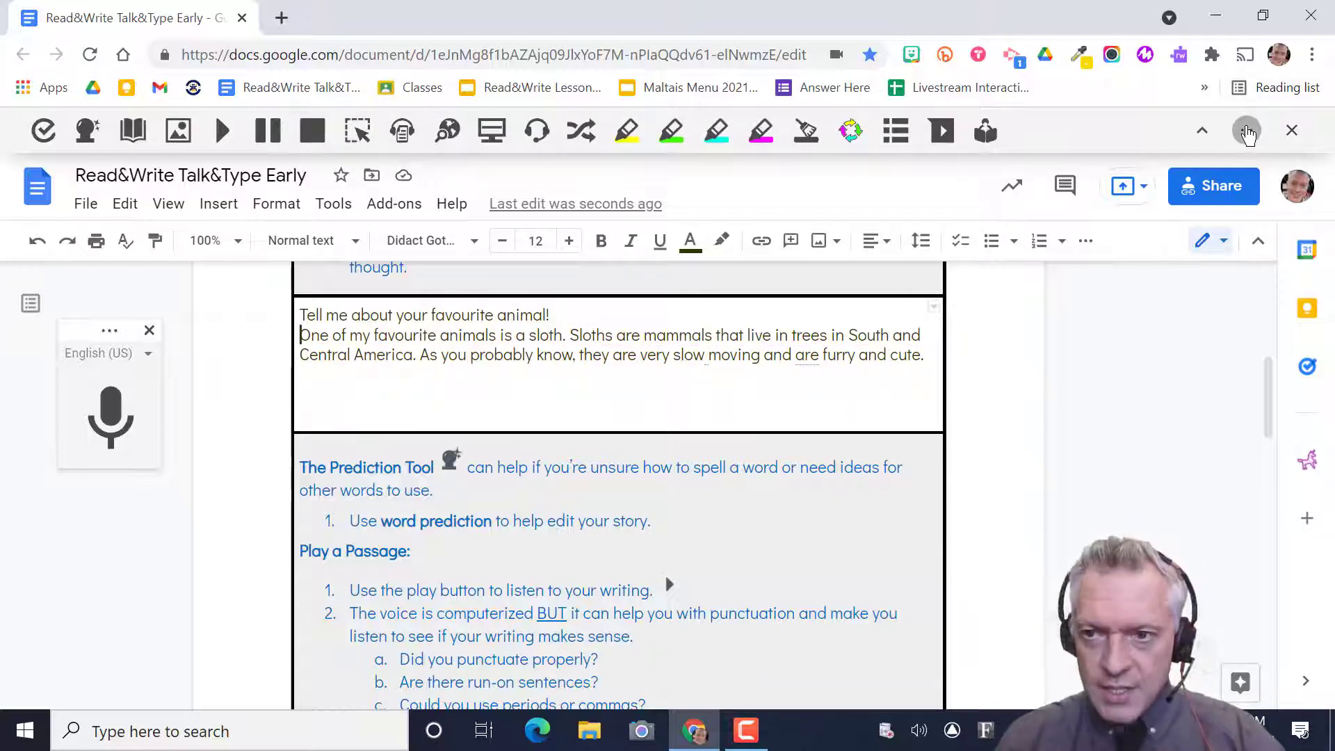
Step: Adjust the Read&Write speech speed slider, trying 15, then about 33, then fine-tuning
click(1245, 130)
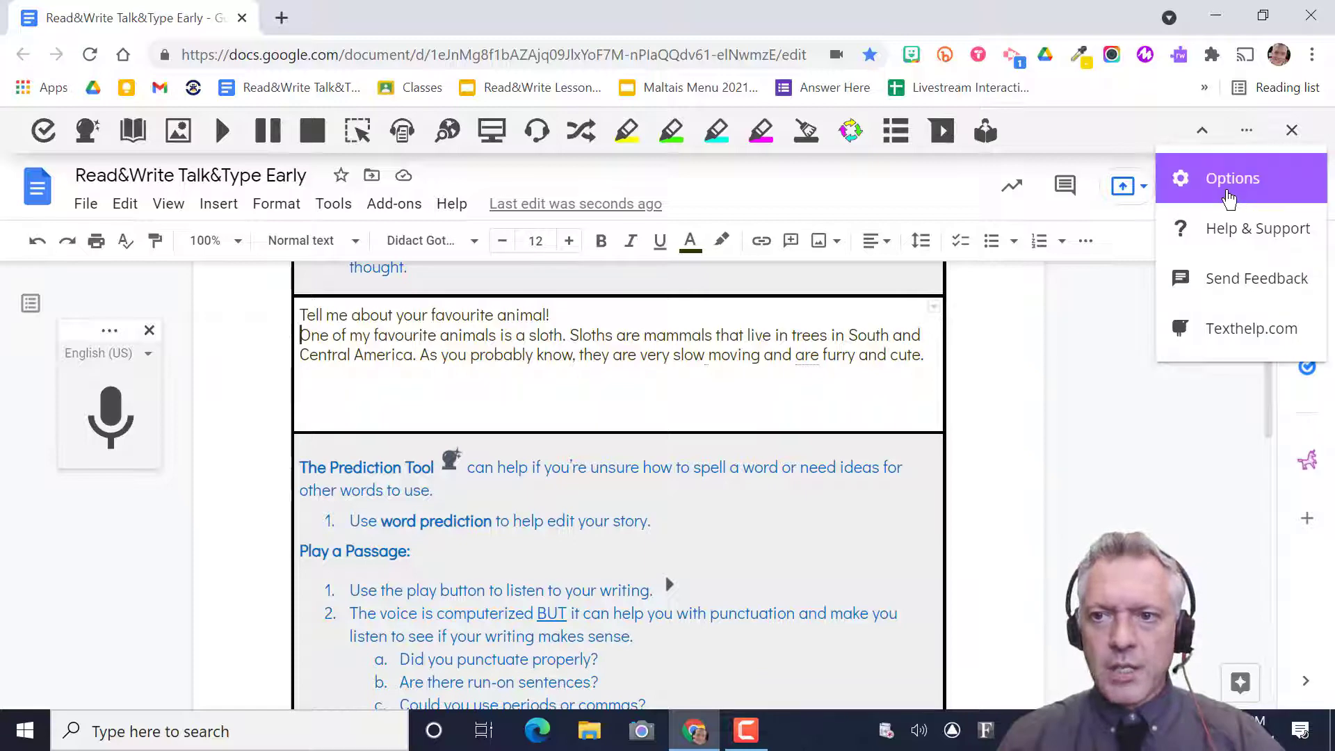
click(1232, 178)
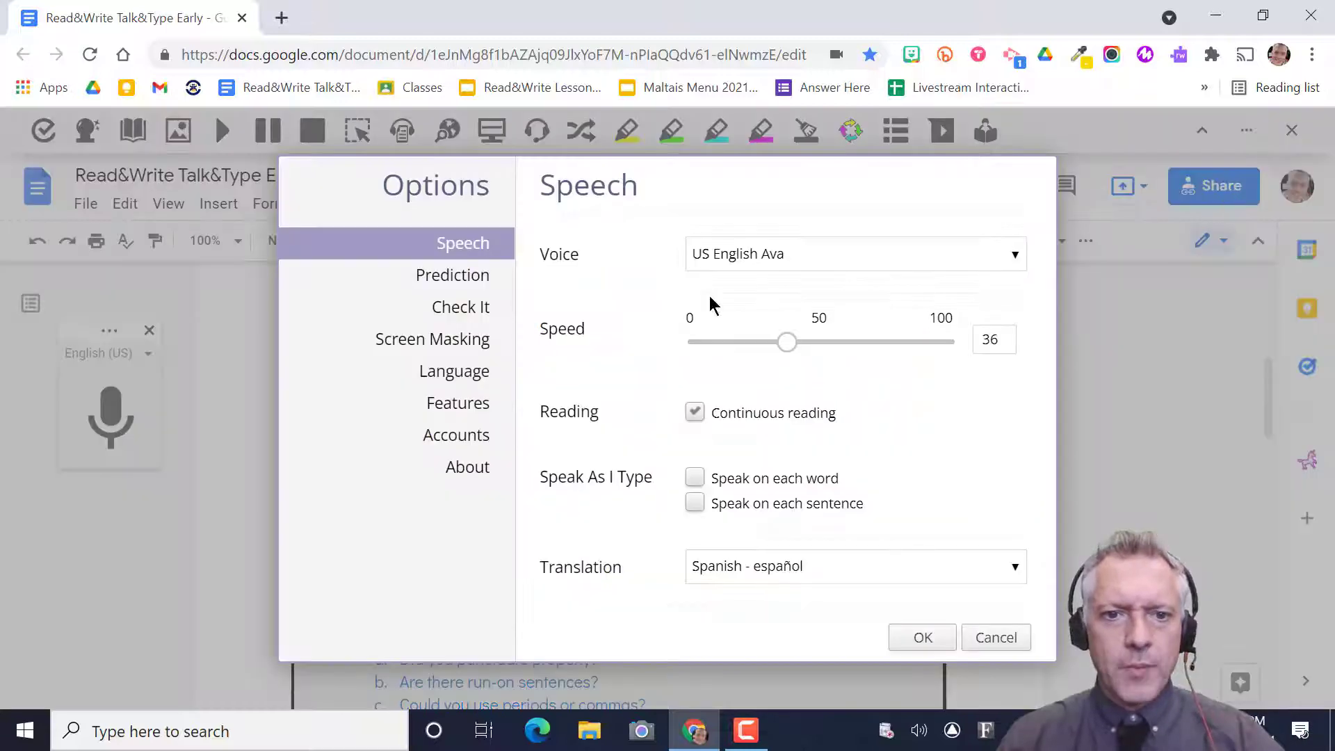
drag(786, 341, 735, 341)
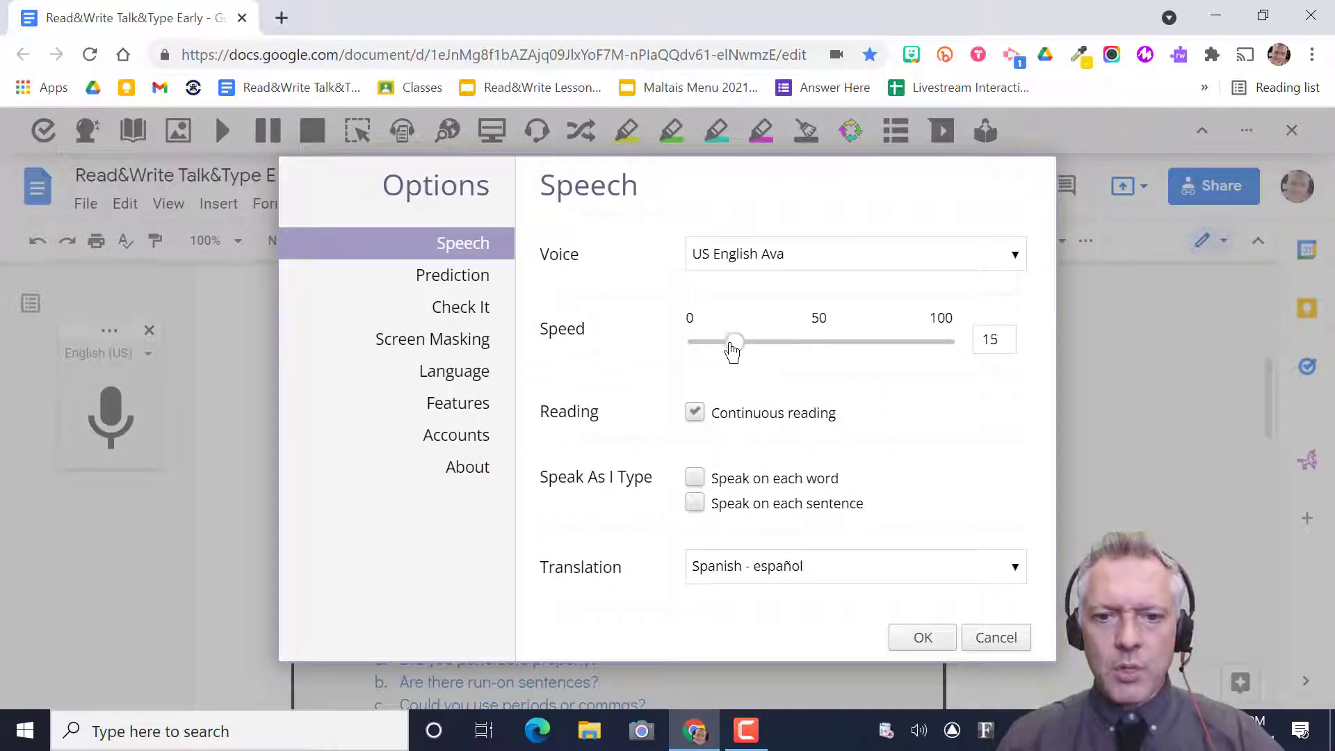
drag(734, 341, 778, 341)
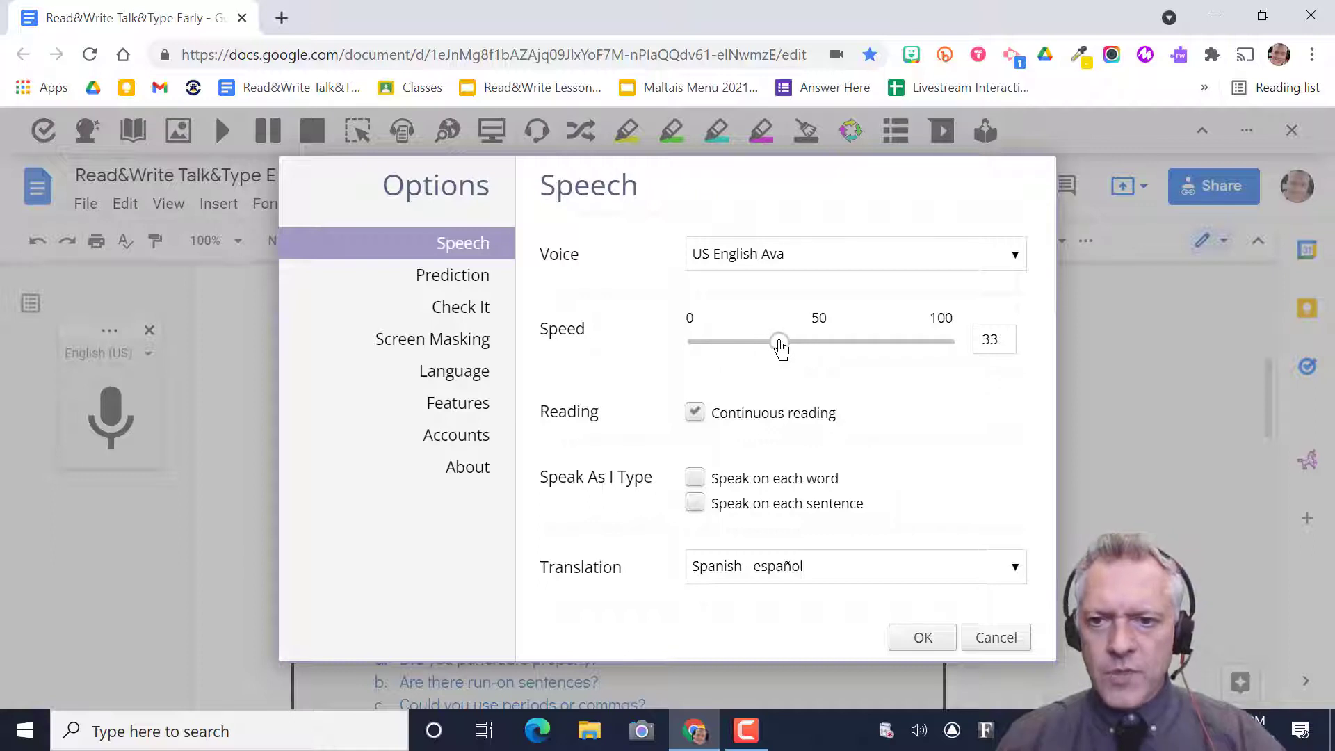
drag(779, 342, 789, 342)
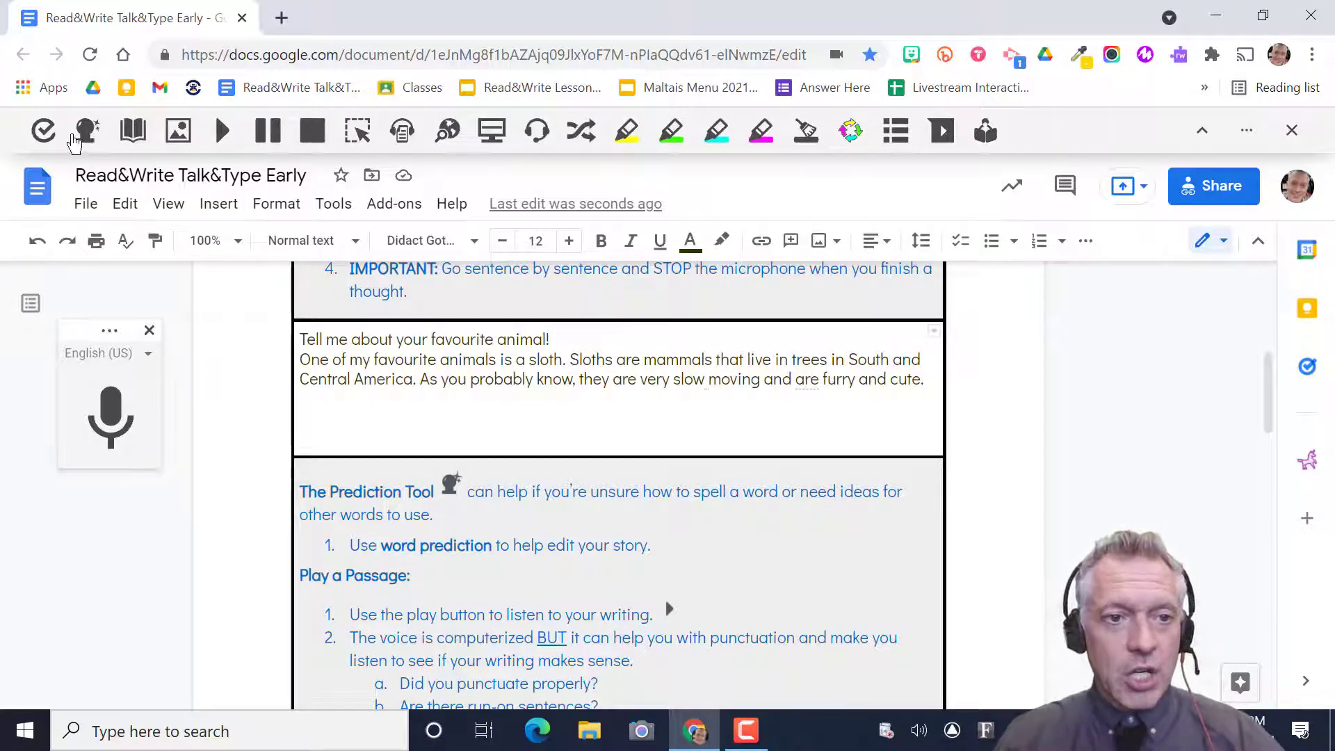
mouse_move(85, 130)
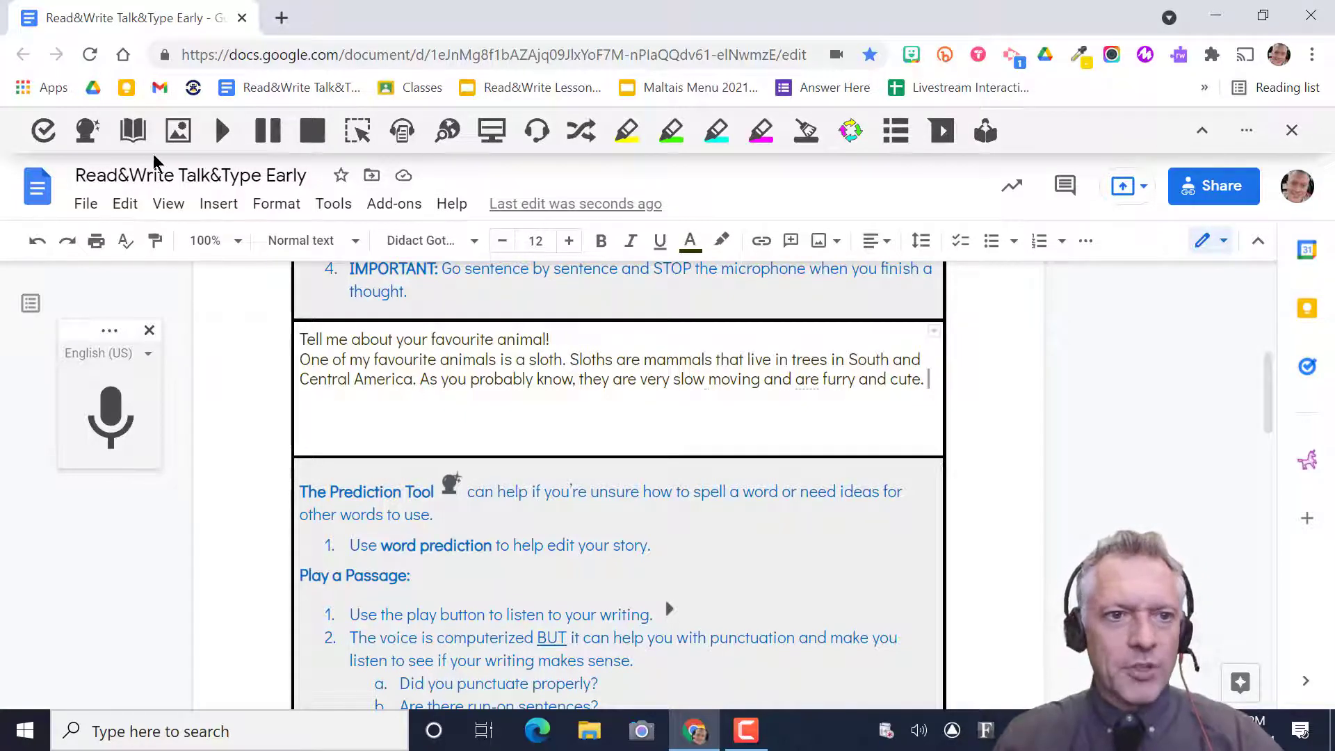
click(87, 130)
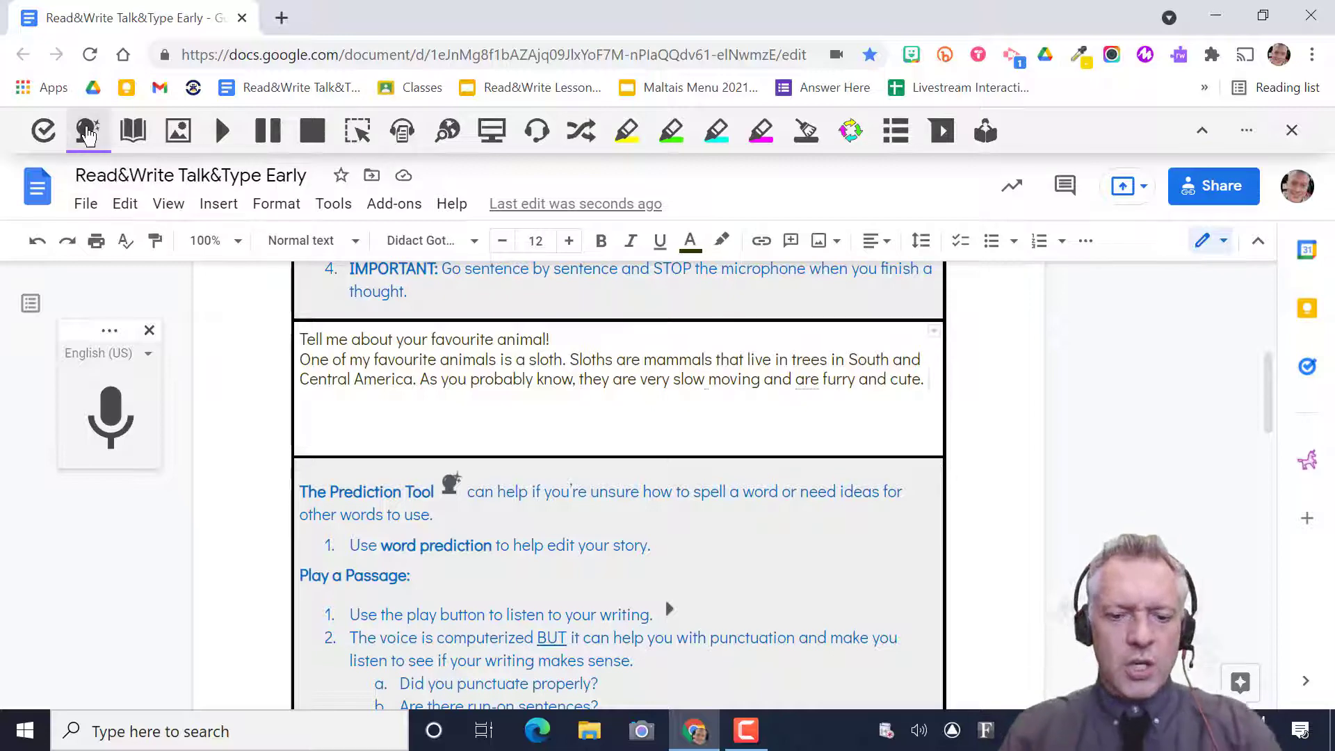
text(ma)
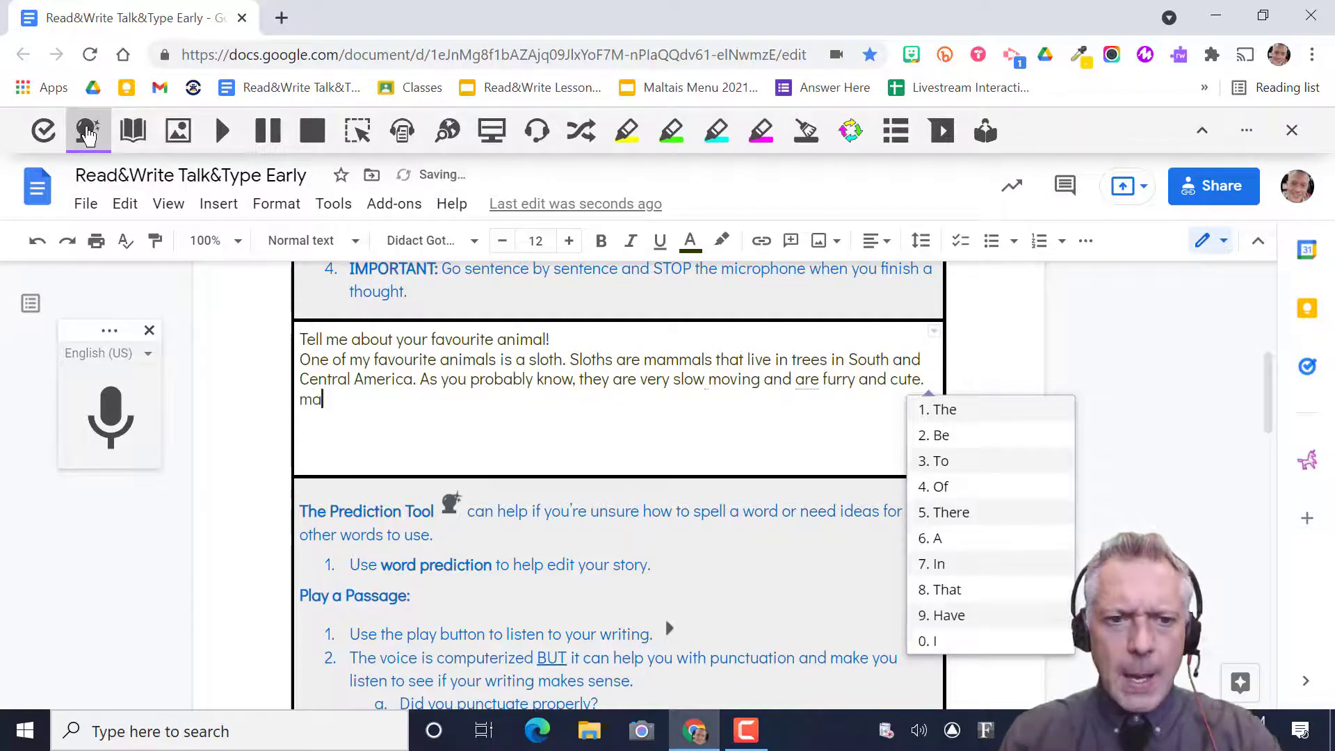
text(mm)
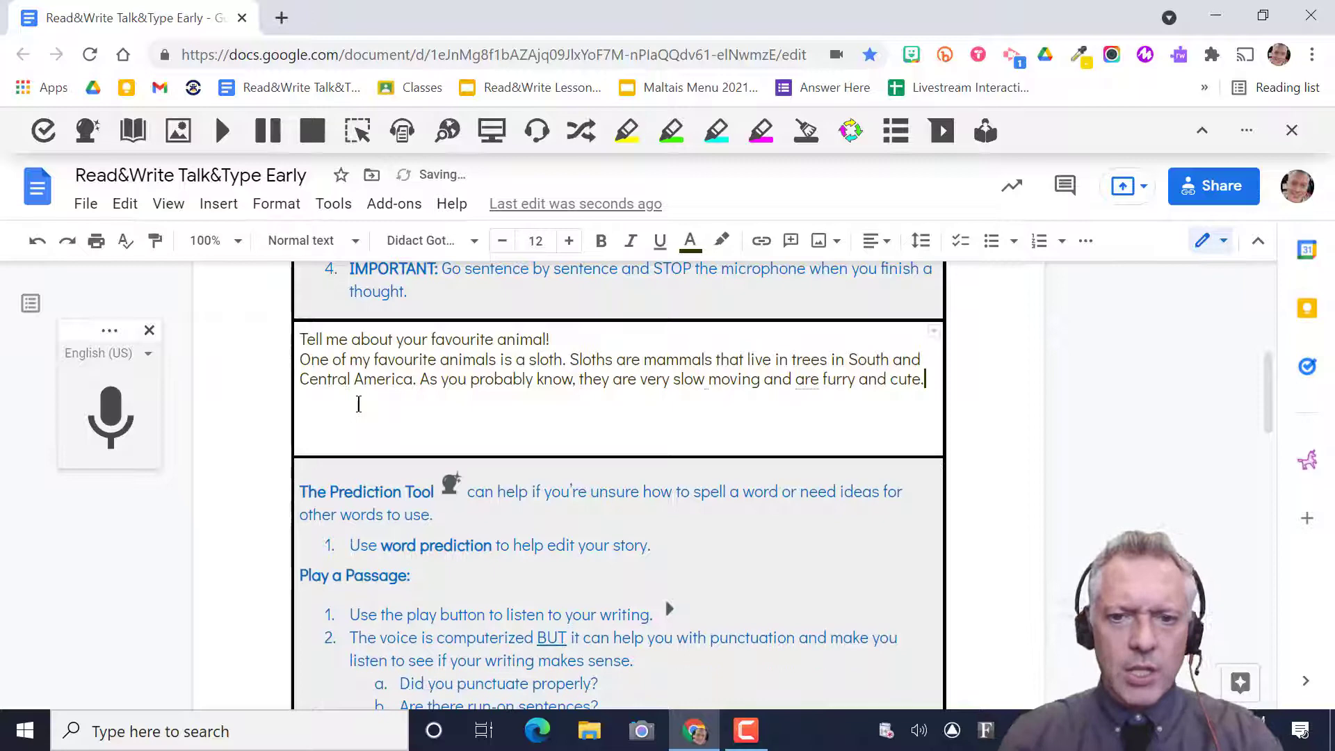
scroll(down, 3)
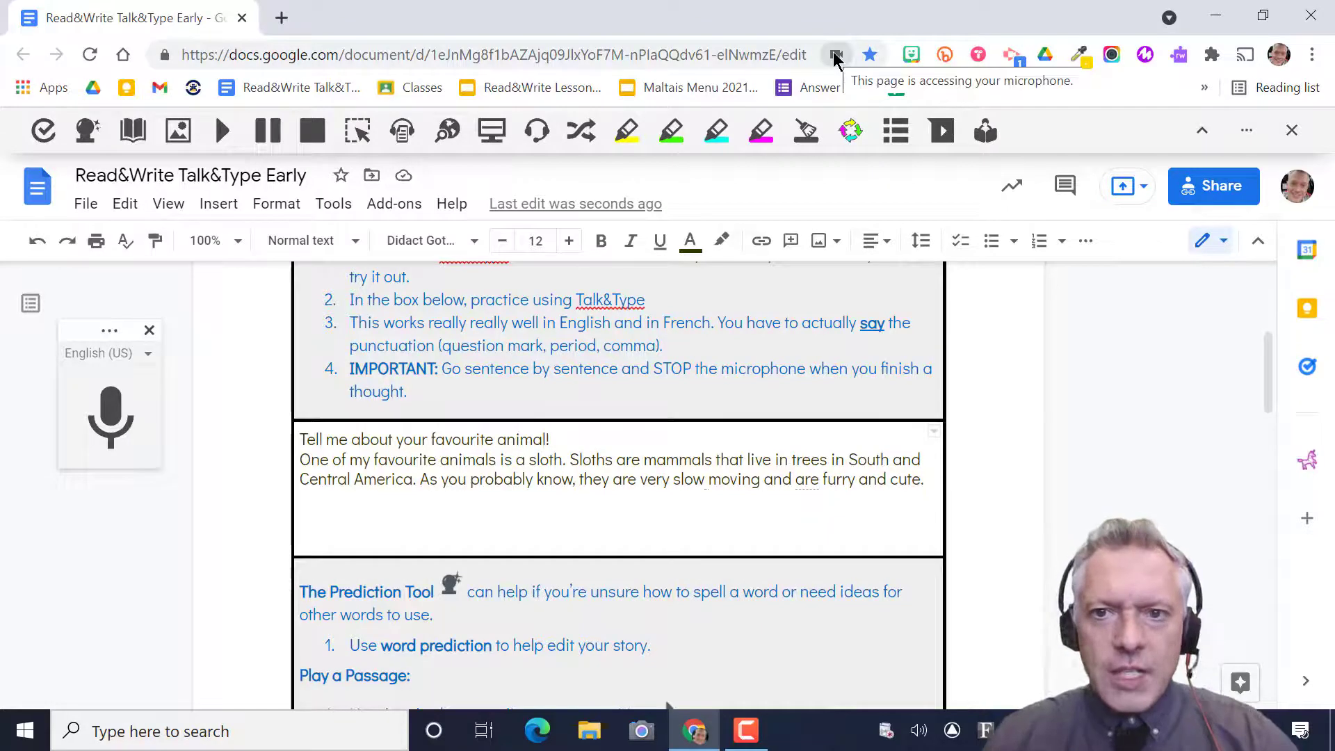
click(835, 55)
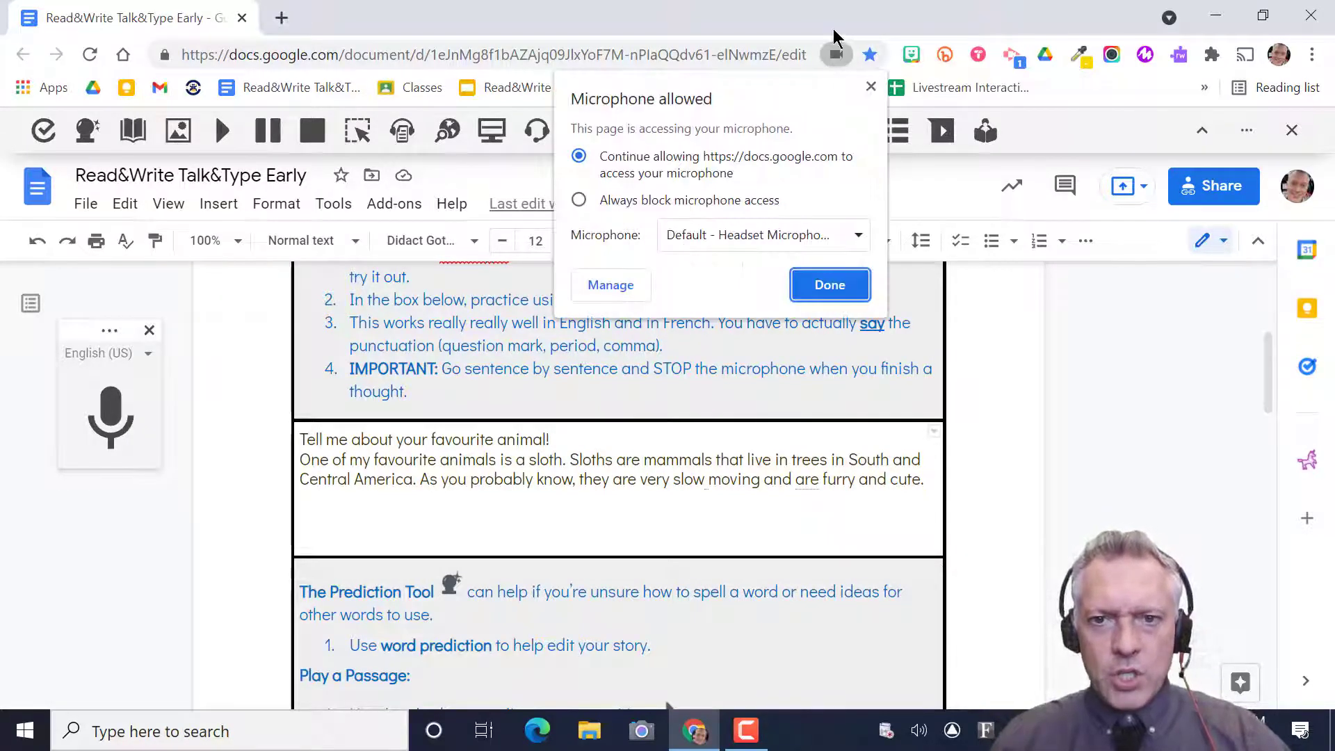
mouse_move(673, 159)
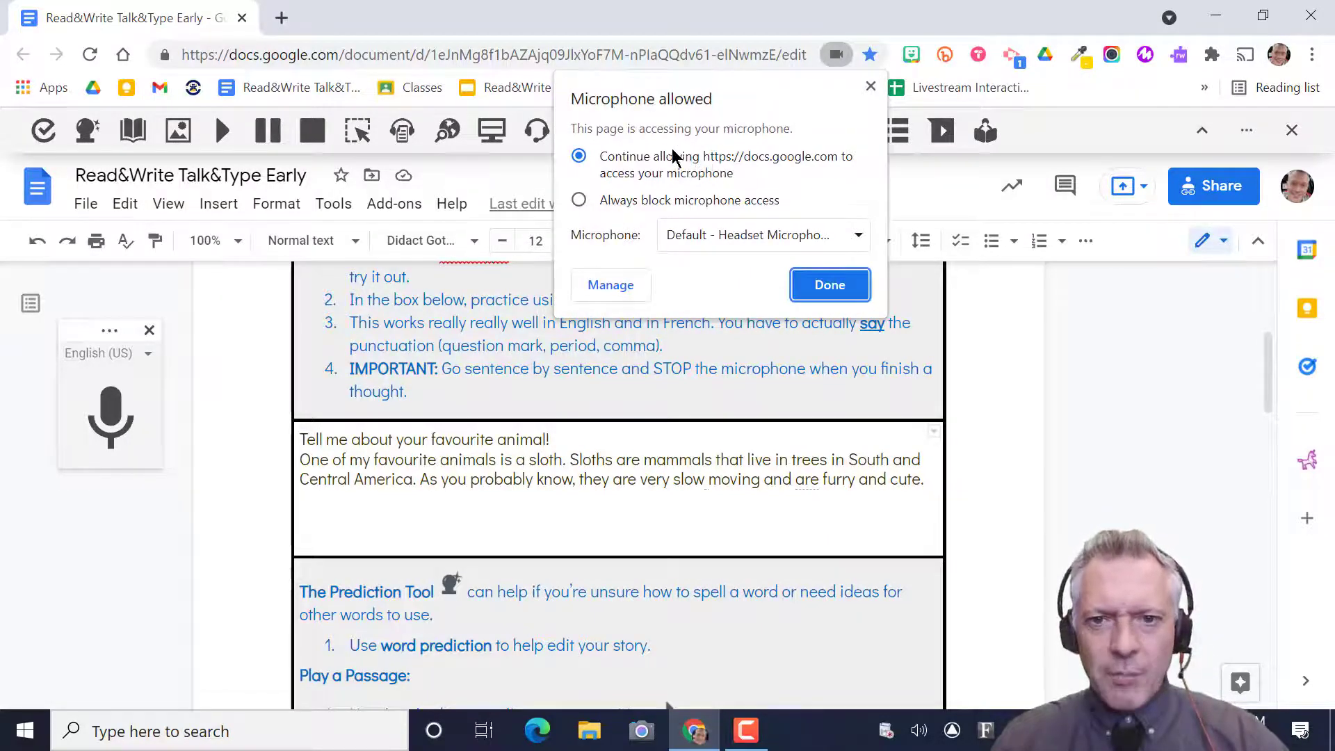
click(828, 284)
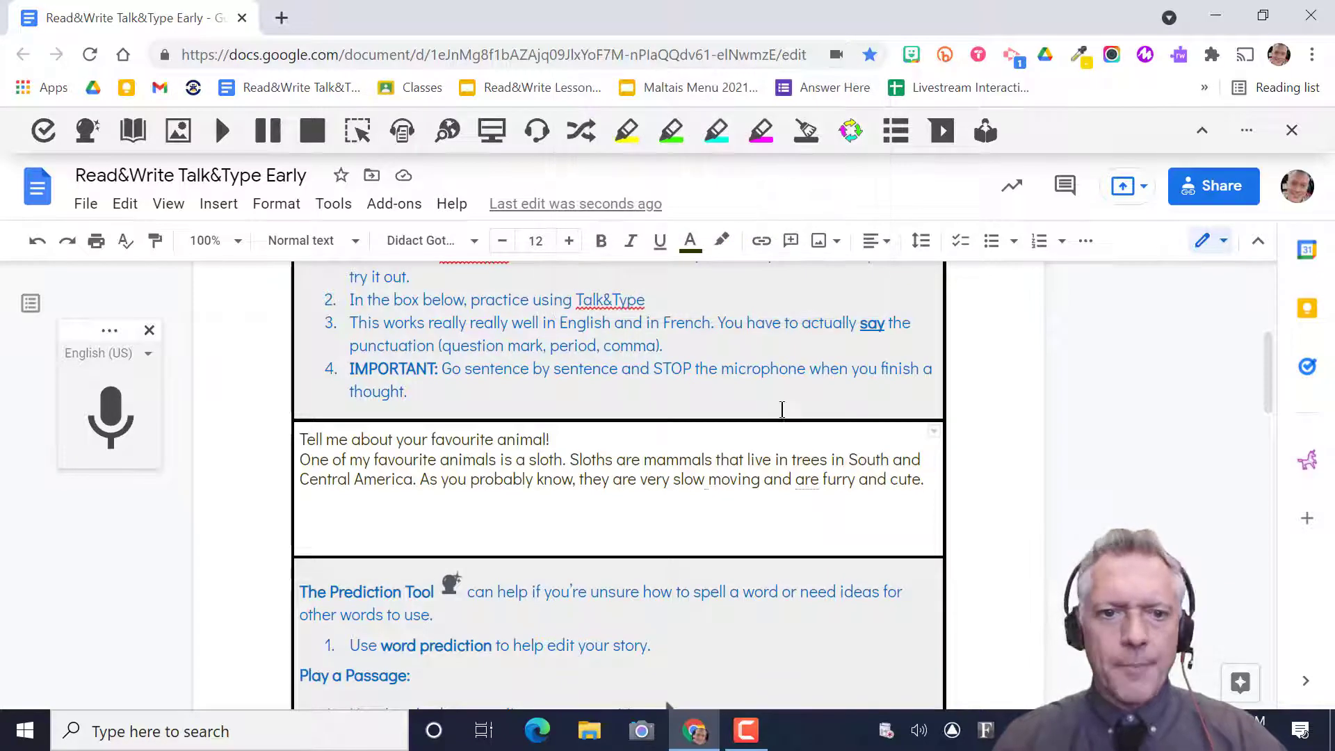